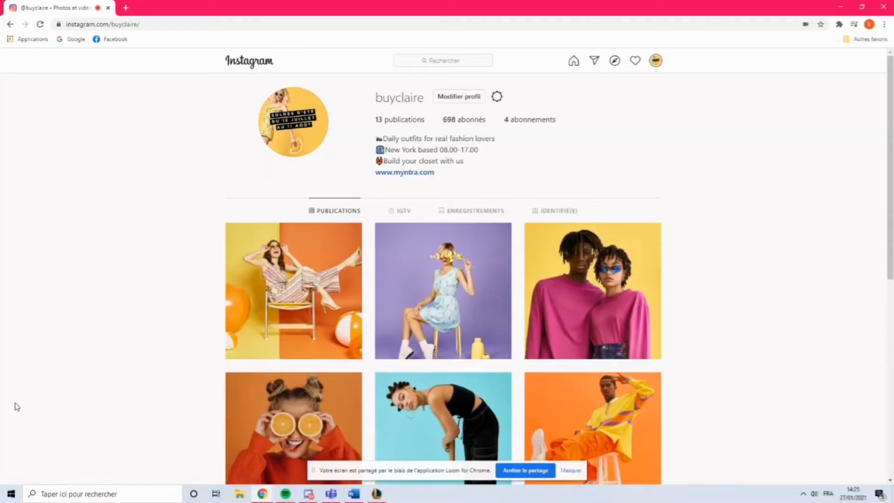
mouse_move(112, 373)
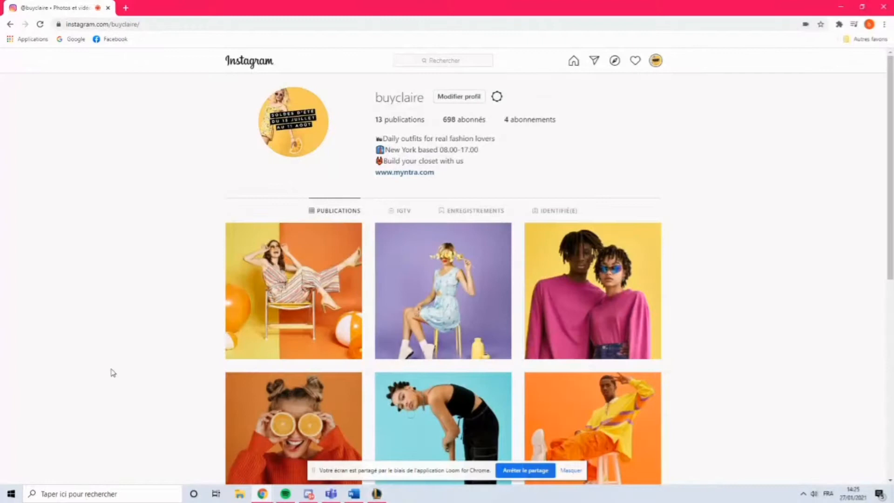
mouse_move(435, 197)
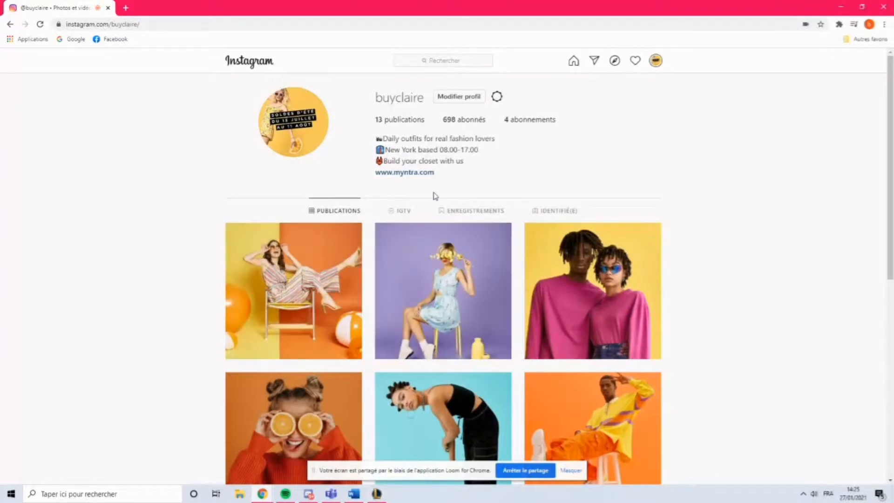
mouse_move(405, 175)
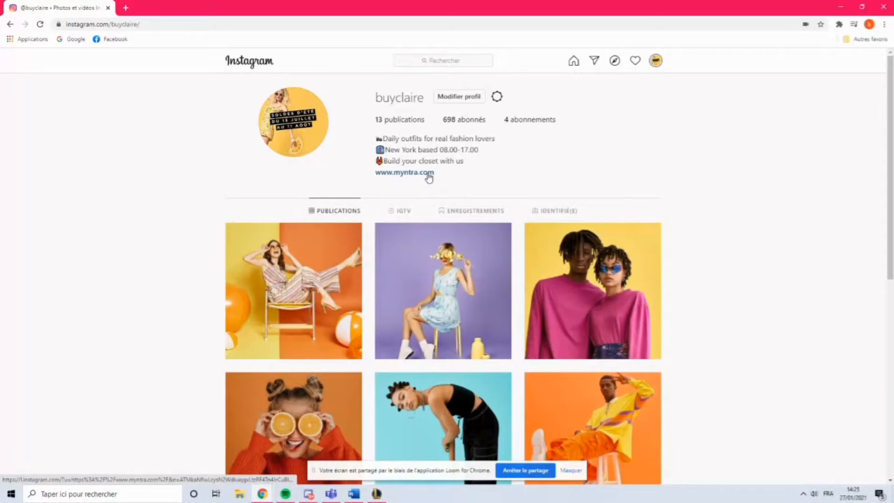
Browse the myntra.com shop linked in buyclaire's bio, then go to unil.ink/buyclaire.
click(404, 172)
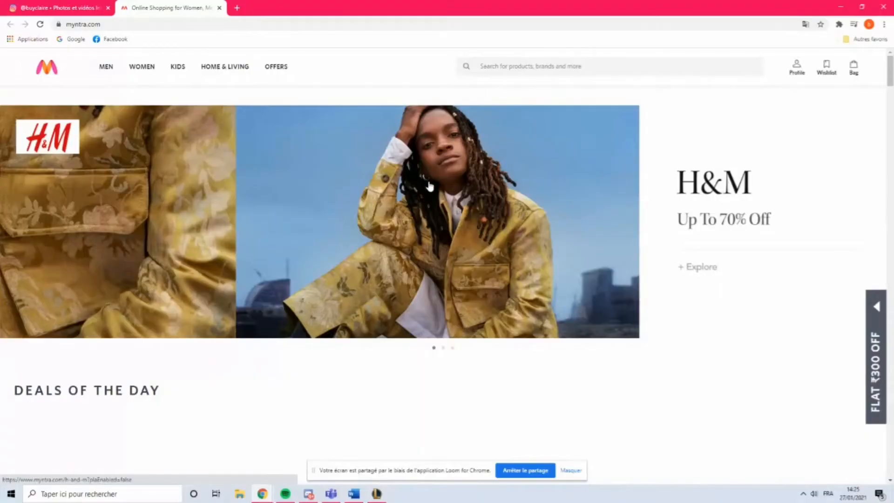
scroll(down, 3)
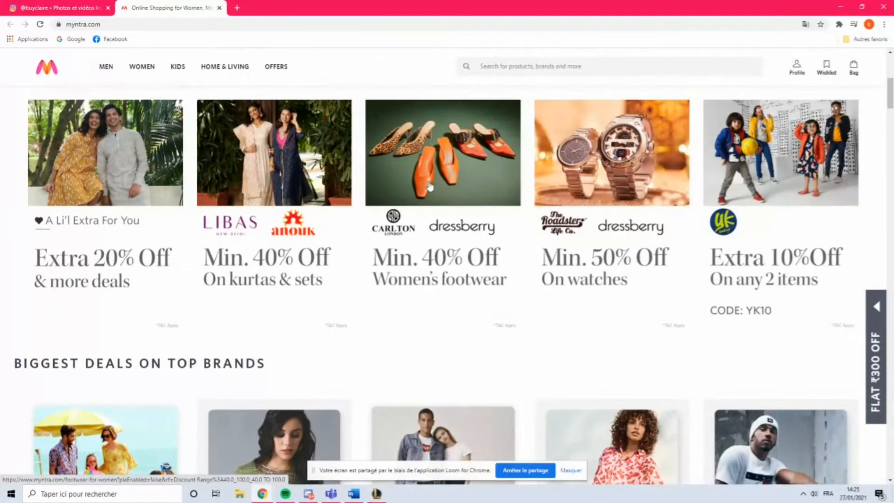
click(57, 7)
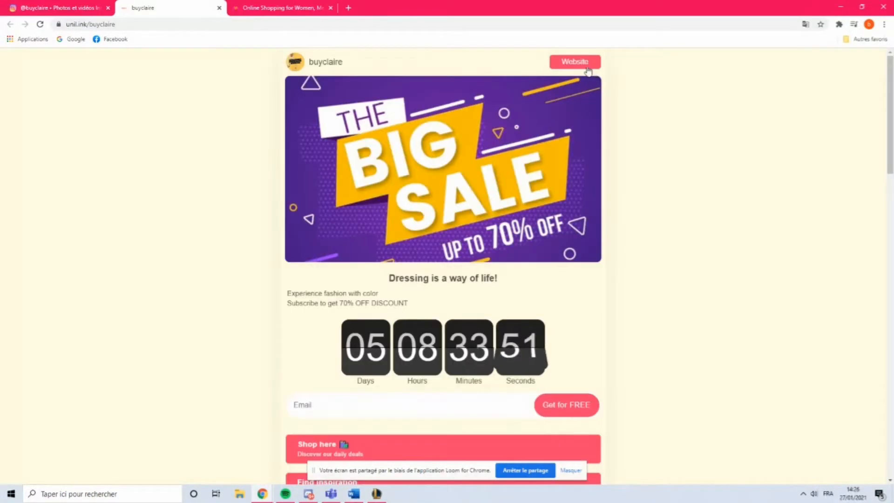
Scroll down the buyclaire bio page through the grid of priced product posts.
scroll(down, 3)
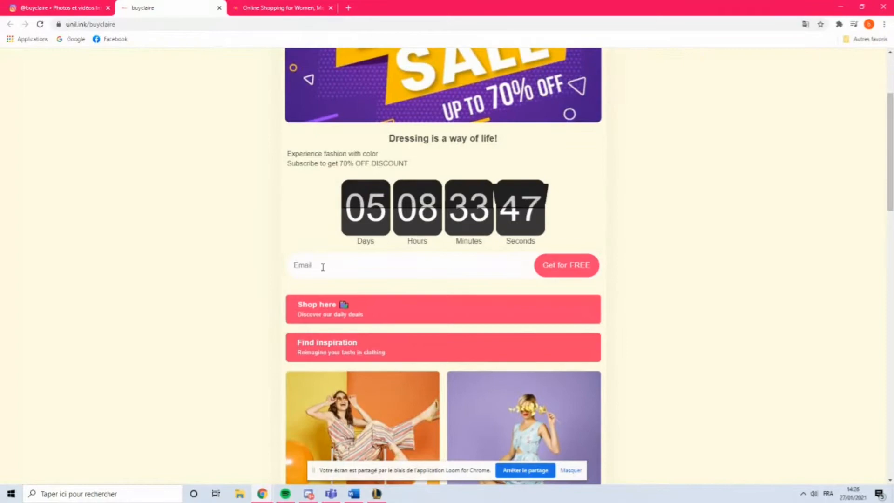
scroll(down, 3)
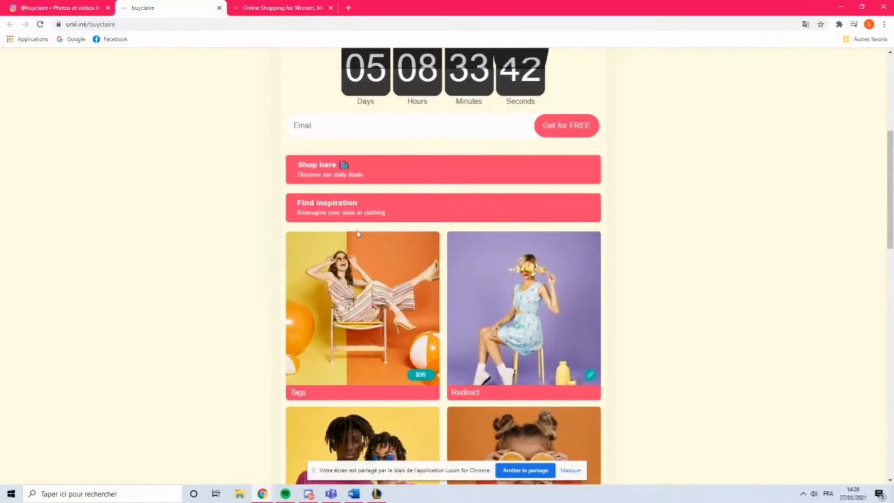
scroll(down, 3)
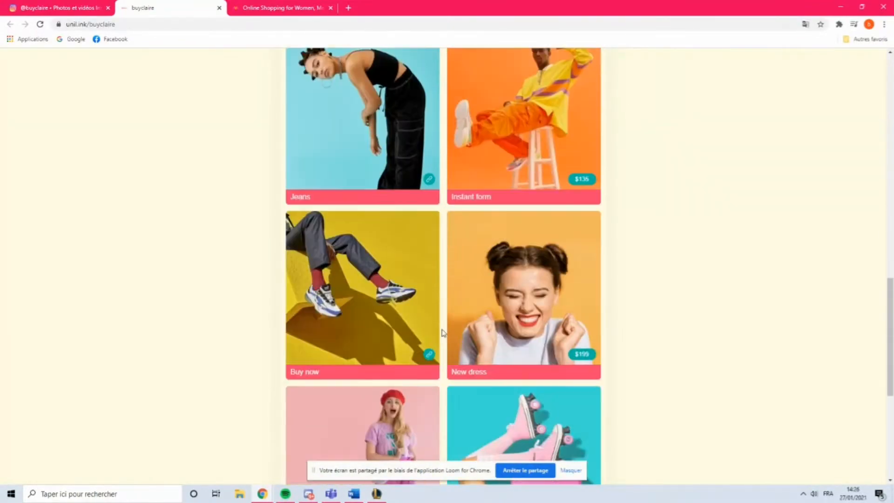
scroll(down, 3)
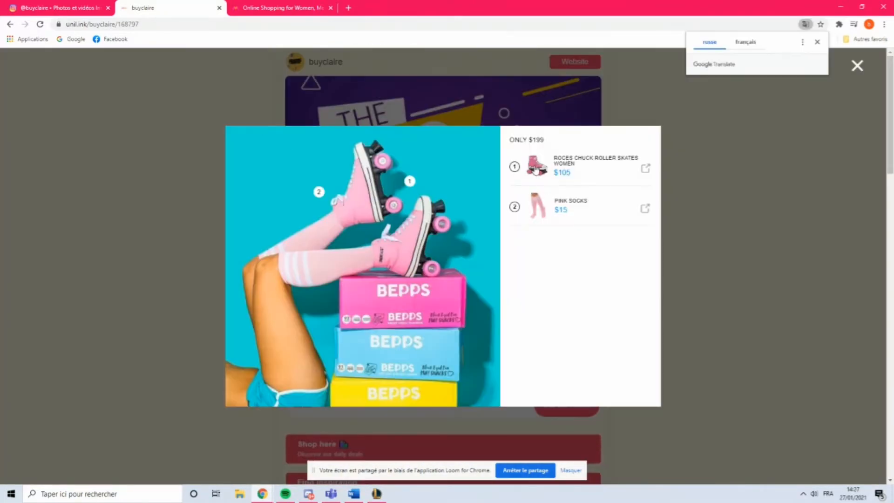
Add the size 38 pink Roces roller skates to the JustAthlete cart and close the popup.
click(645, 168)
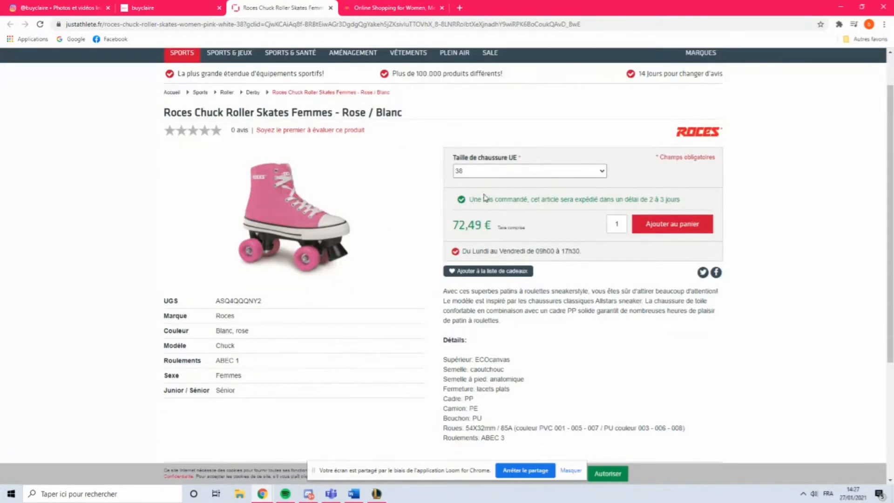
click(671, 223)
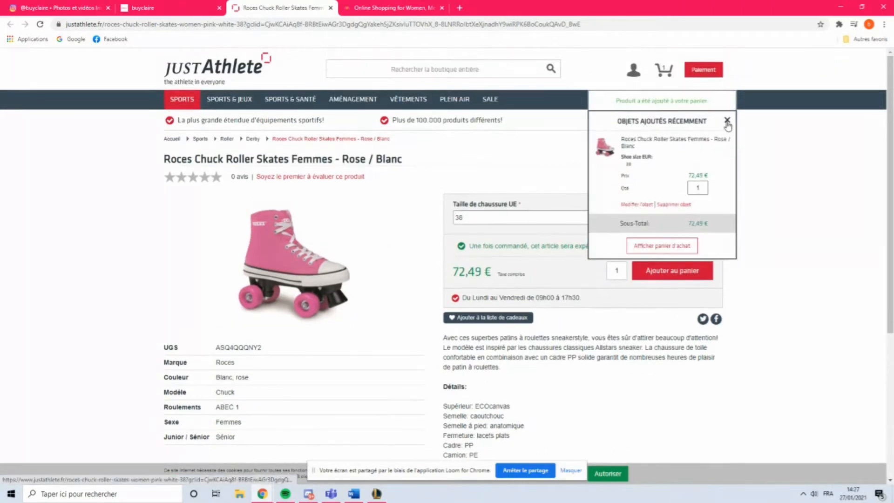
click(726, 121)
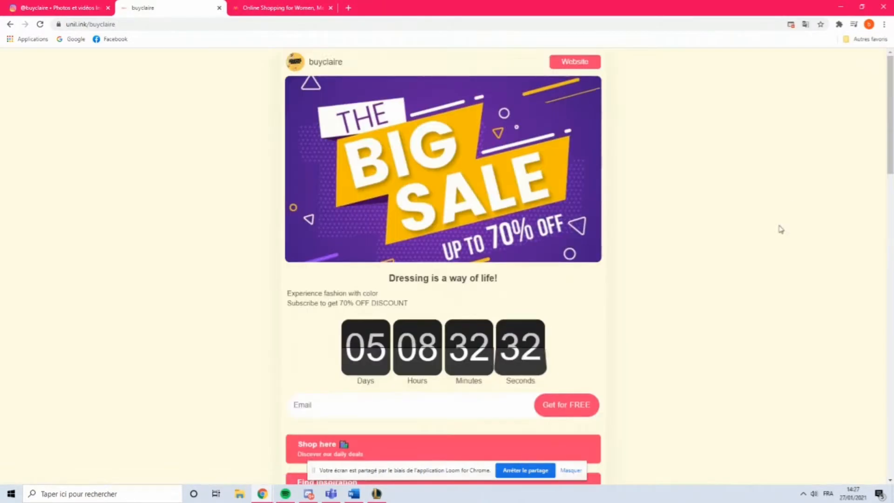
View the two-girls post's direct message option and its tagged Medium Wash Jean Jacket.
scroll(down, 3)
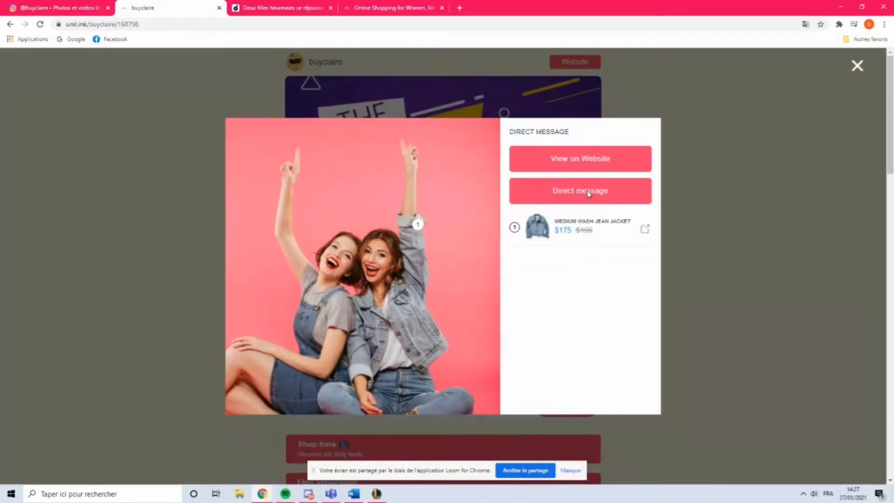
click(579, 190)
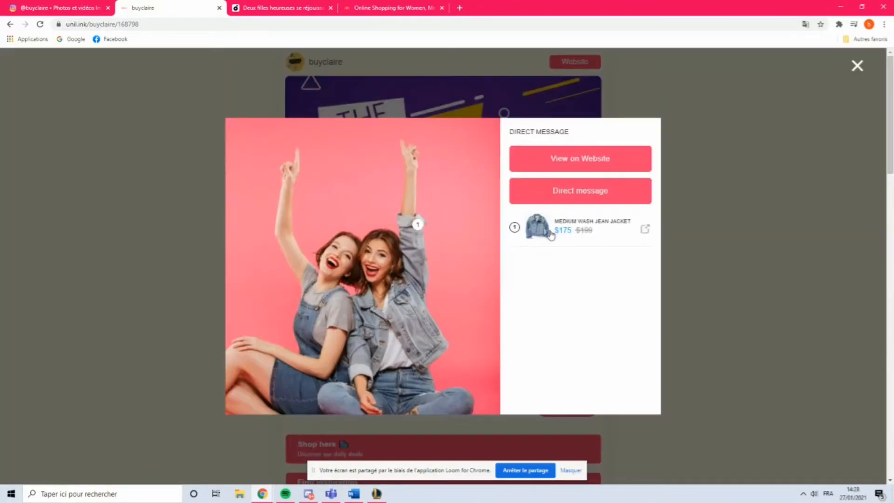
click(645, 229)
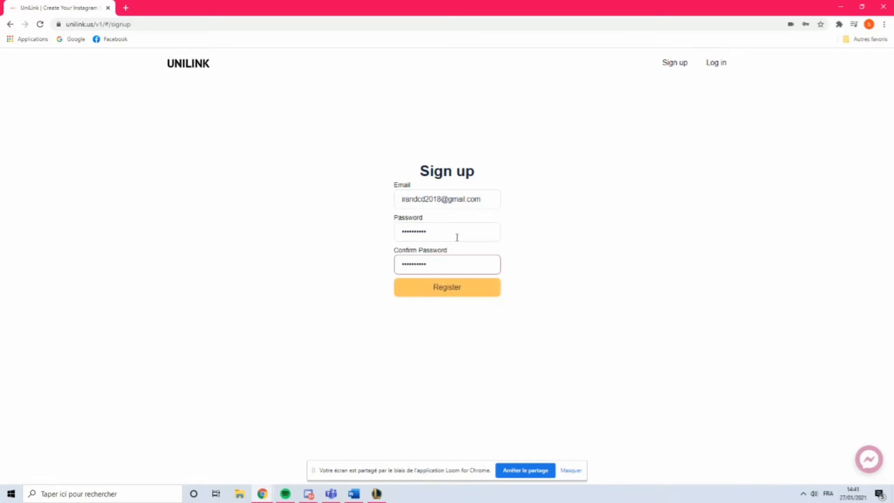
Submit the UniLink sign-up form with email and matching passwords to register.
click(447, 286)
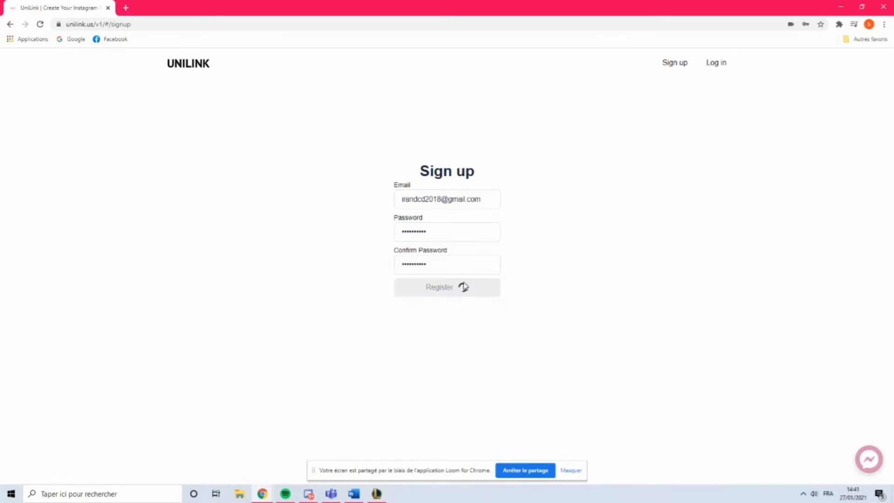
click(447, 286)
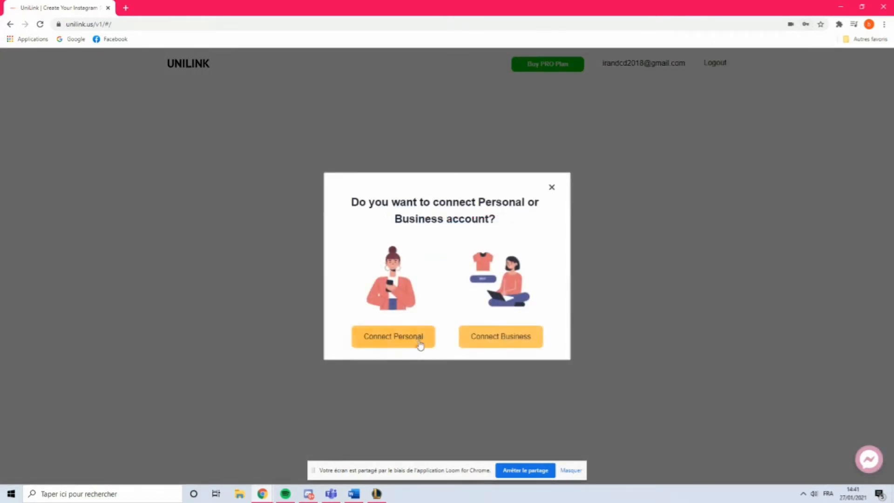
Connect a personal Instagram account, authorizing UniSender LINK with media content access.
click(393, 336)
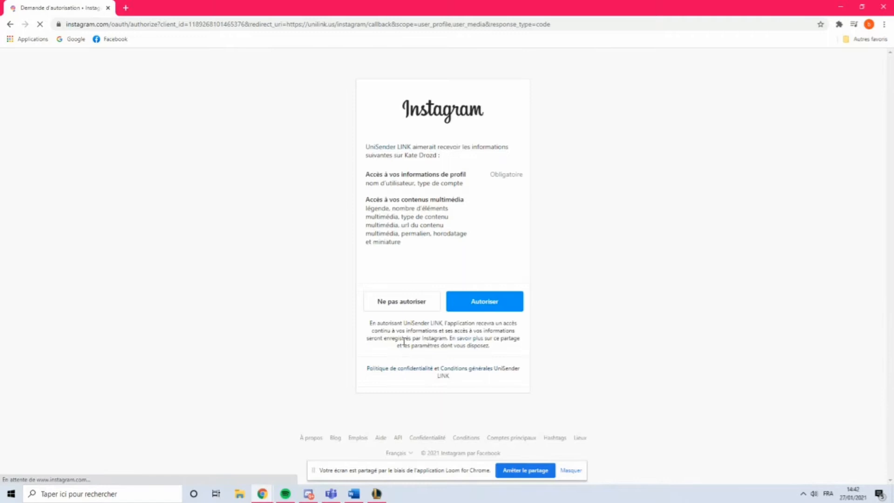
click(516, 202)
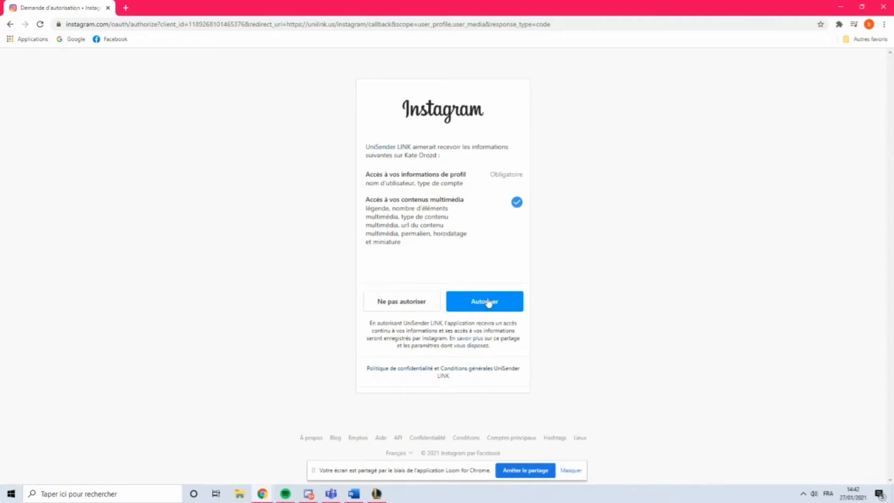
click(484, 302)
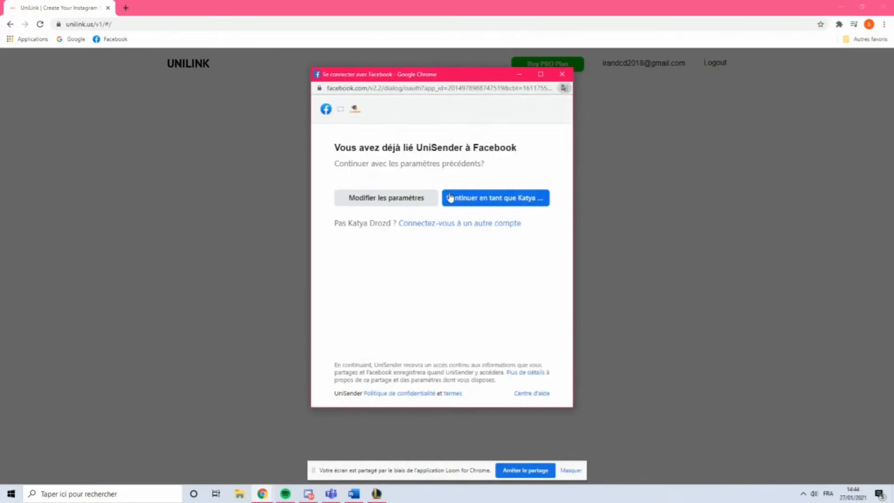
Continue via Facebook, keep drozdart as the business account and accept all permissions.
click(494, 198)
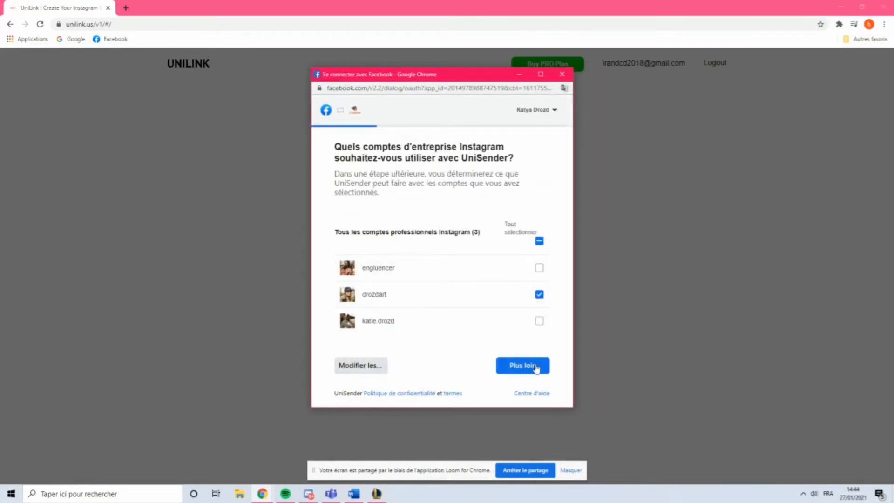
click(521, 366)
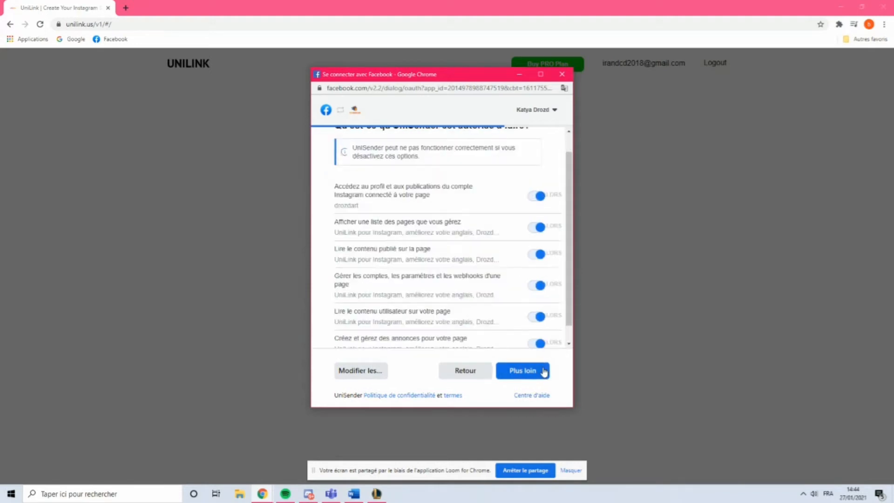
click(522, 370)
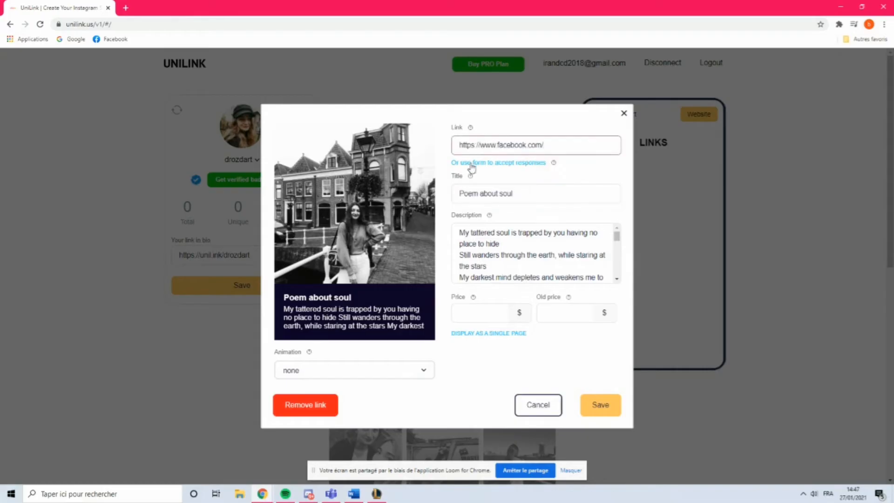
Give Poem about soul an 'Order a poem' response form priced at 79 and save.
click(497, 162)
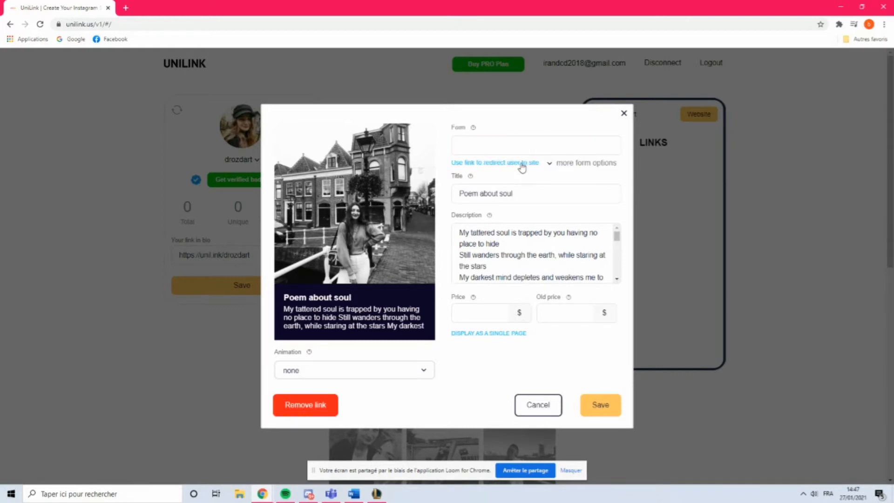
click(535, 145)
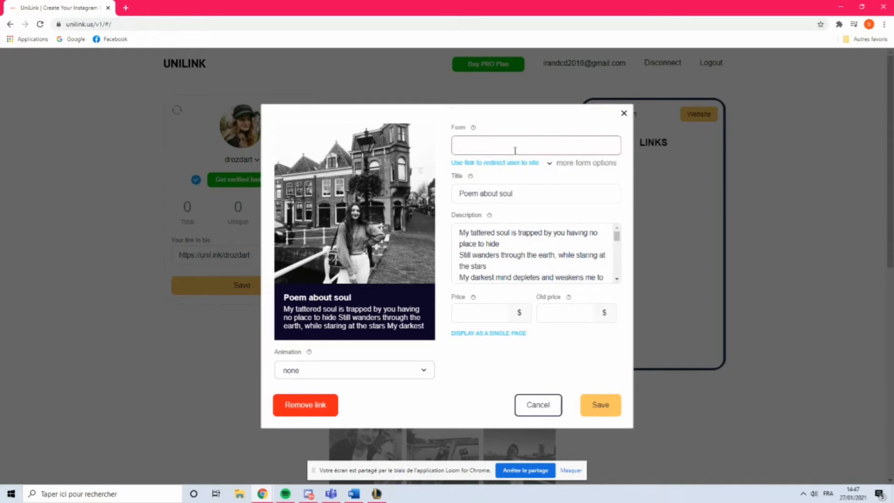
text(Order a poem)
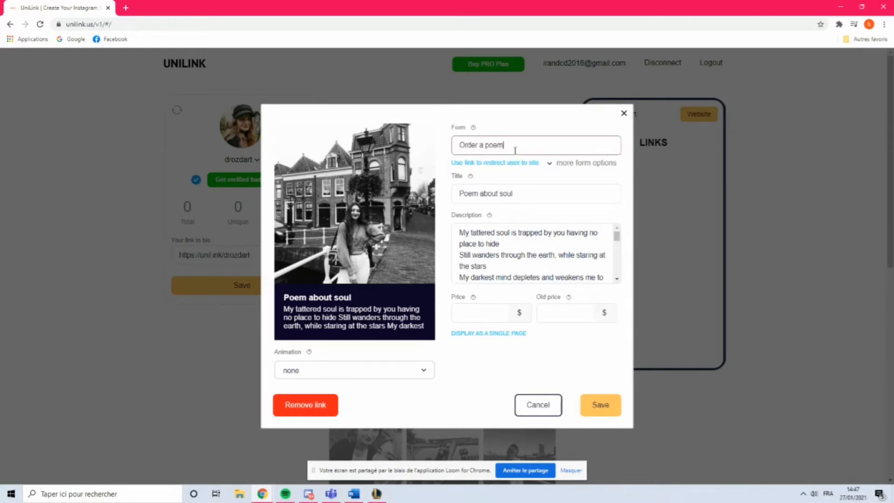
mouse_move(468, 410)
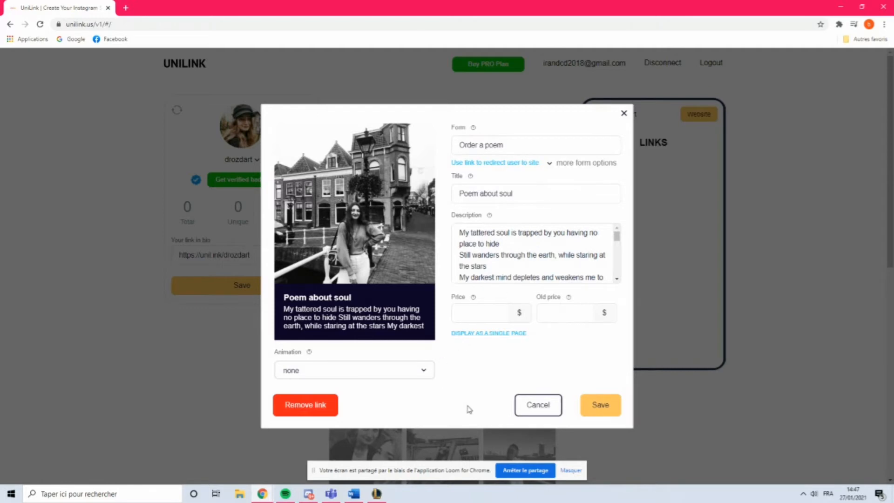
click(485, 312)
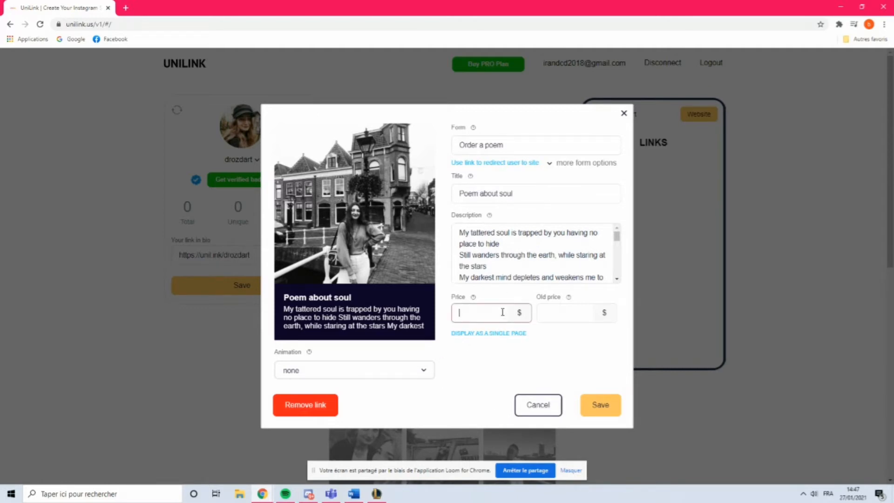
click(600, 405)
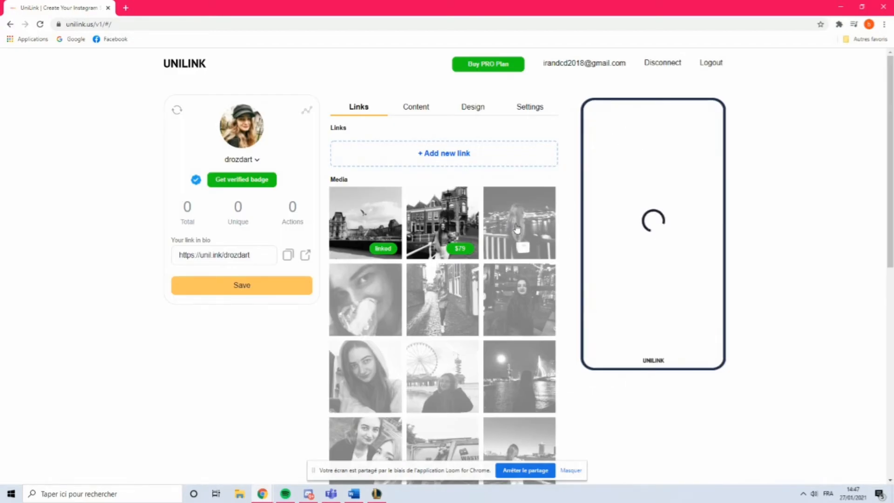
click(518, 222)
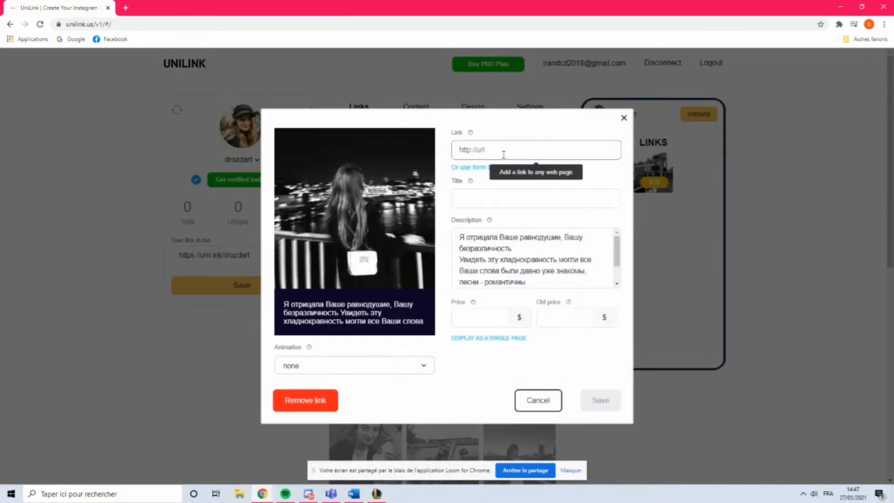
text(https://www.facebook.com/)
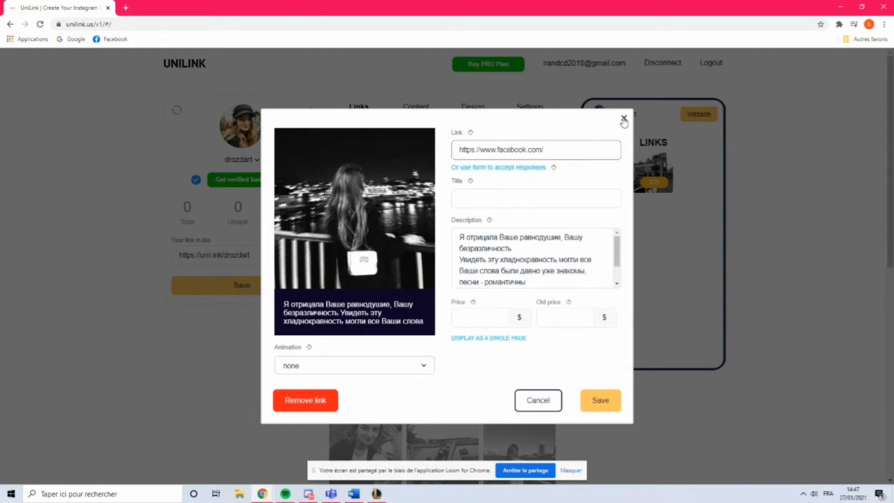
click(624, 120)
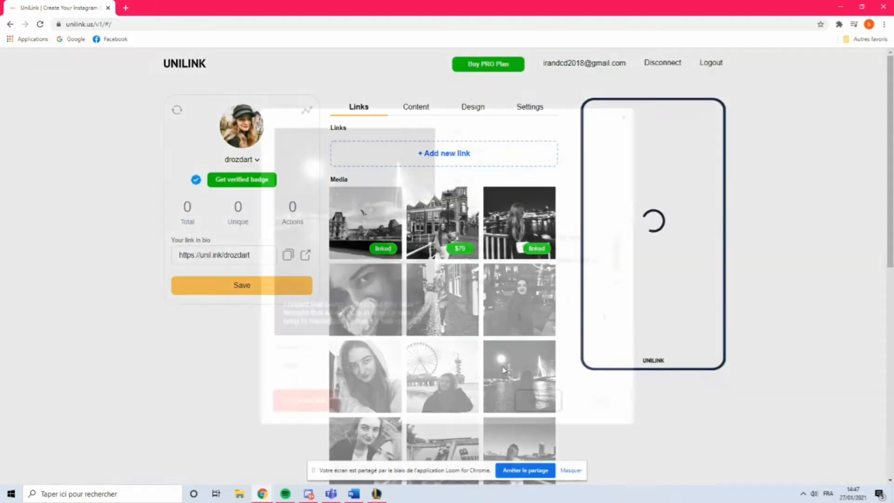
click(519, 375)
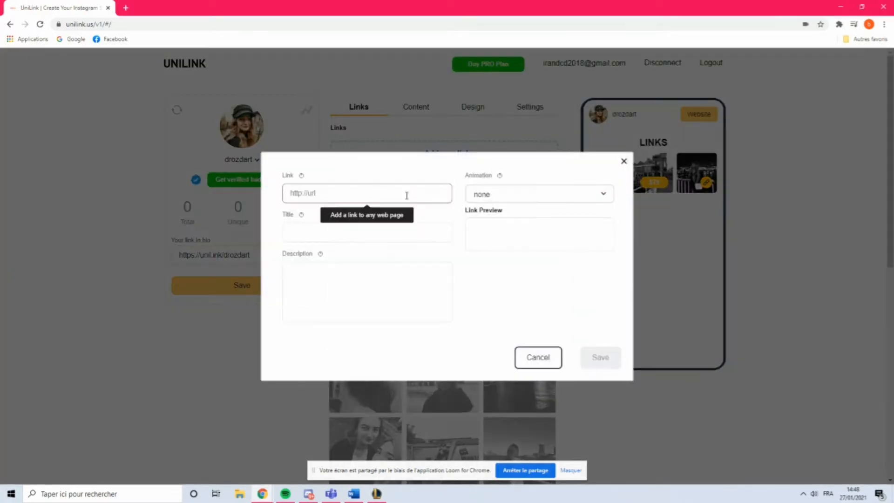
Save a pulsing 'My facebook page' link described 'Follow for more artworks'.
text(My facebook page)
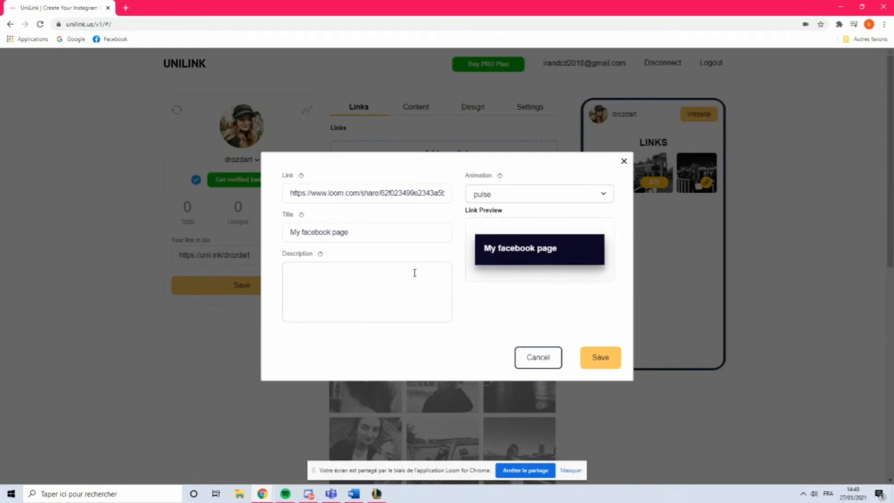
text(Follow for more ar)
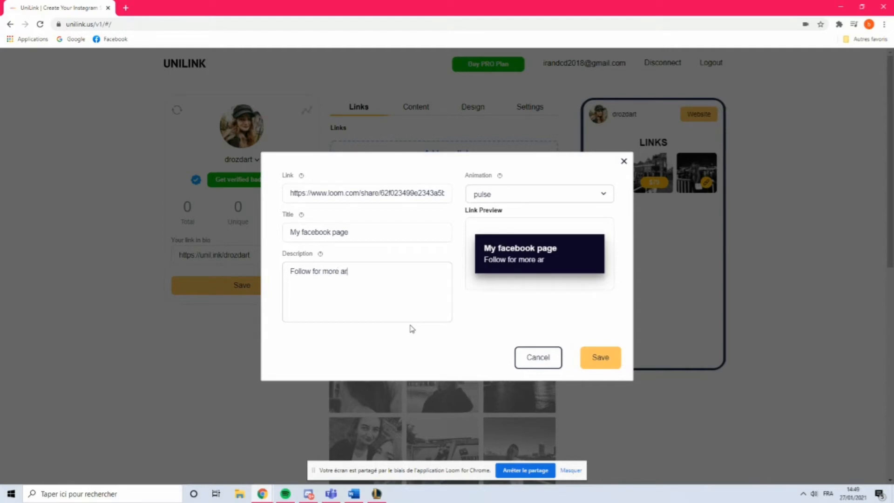
click(599, 357)
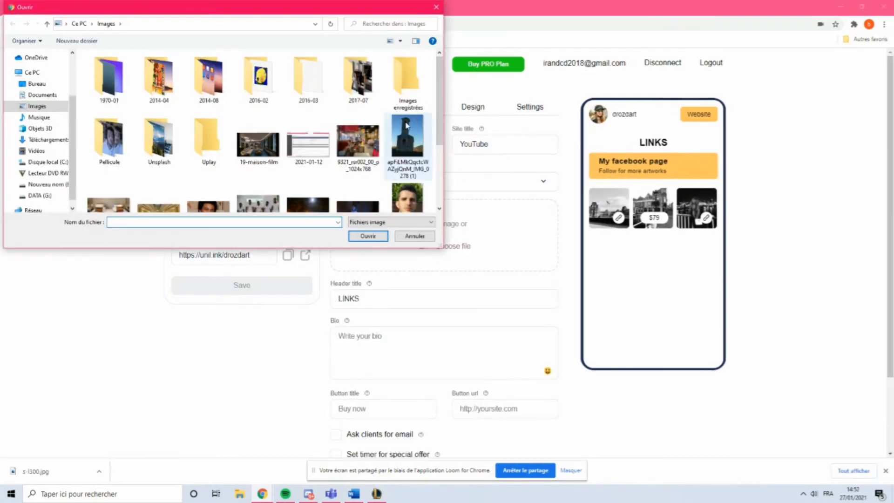
Set the feathered portrait as header image and enter the bio 'Discover my poetry and art'.
click(367, 236)
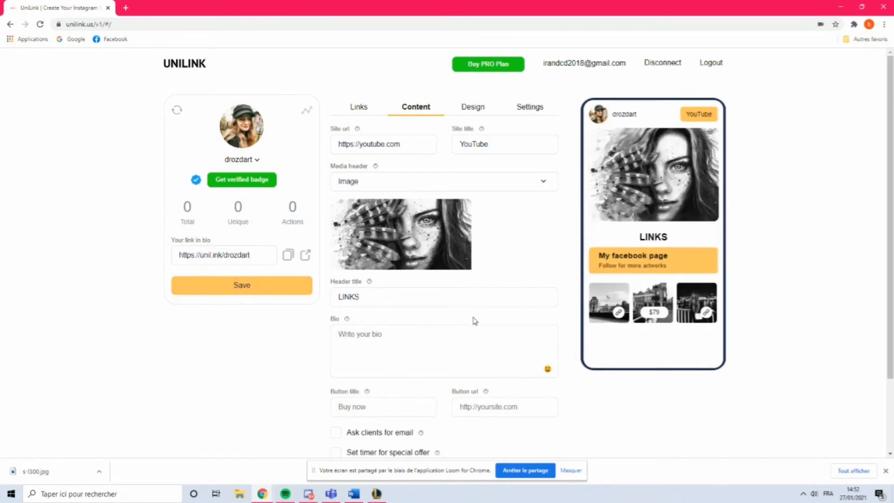
text(Discover)
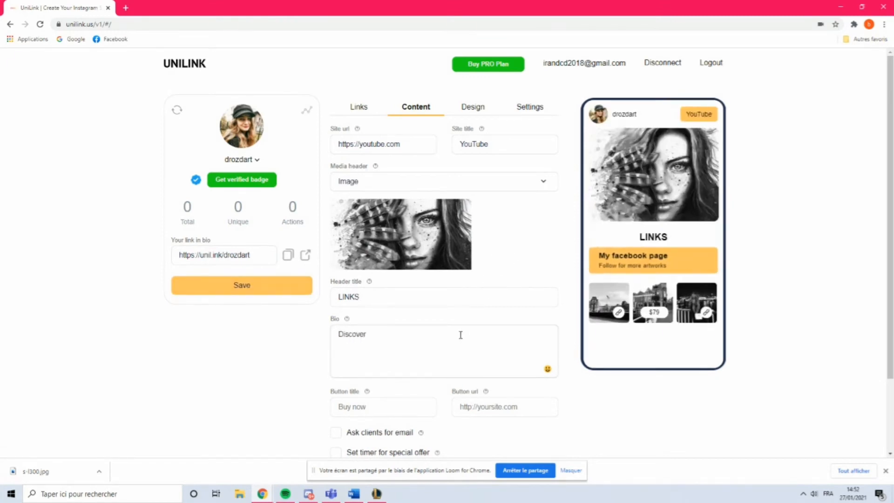
text(my poetry and art)
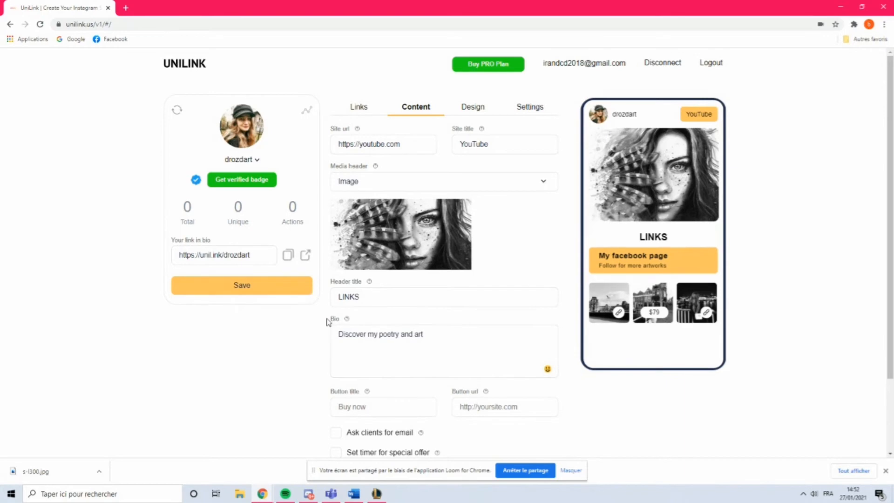
scroll(down, 3)
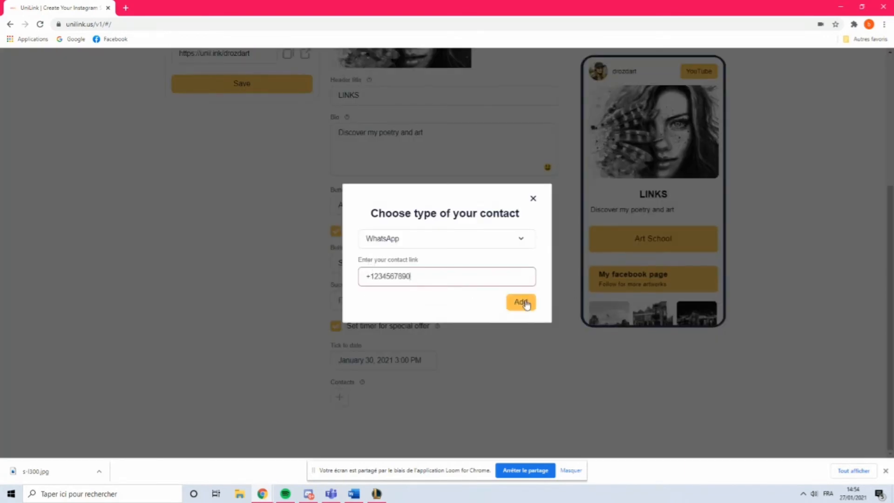
Add WhatsApp number +9876543 and a Viber contact to the bio page.
click(520, 302)
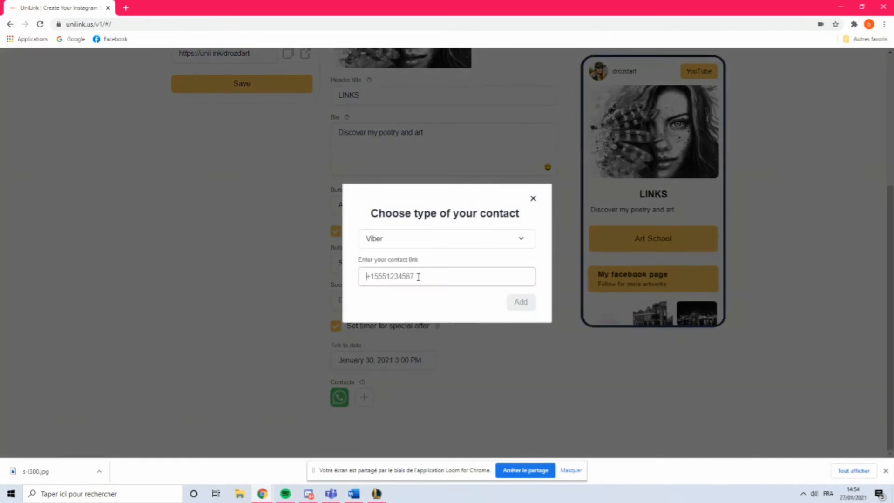
text(+9876543)
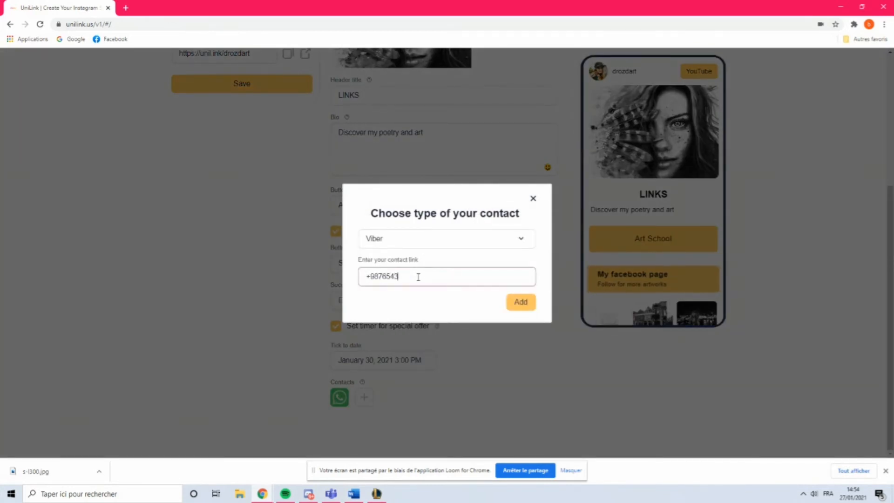
click(520, 302)
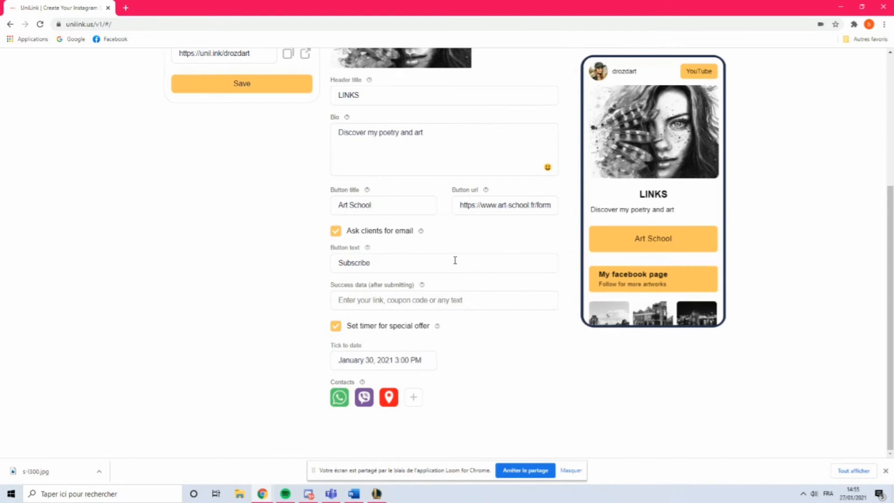
scroll(up, 3)
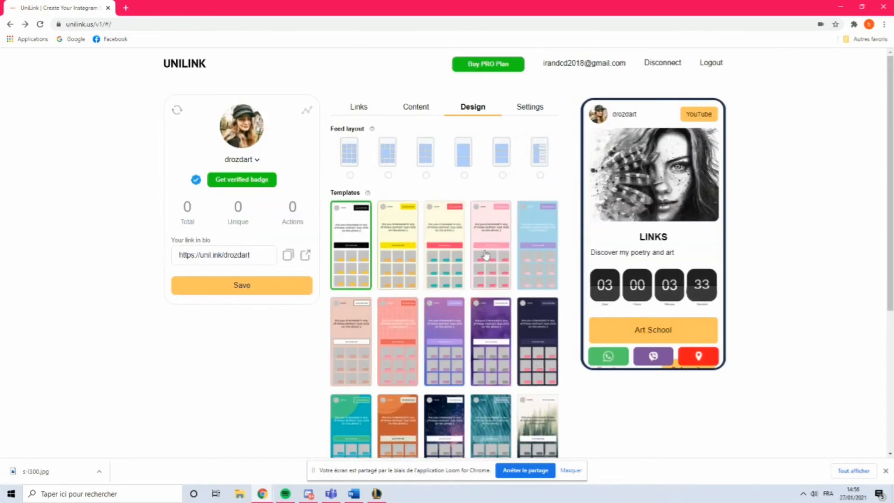
Pick the yellow design template and save the drozdart bio page.
scroll(down, 3)
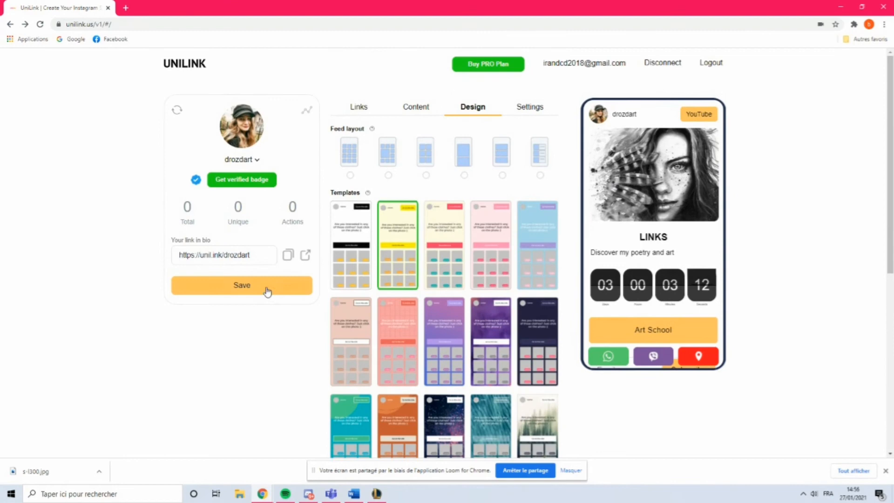
click(241, 285)
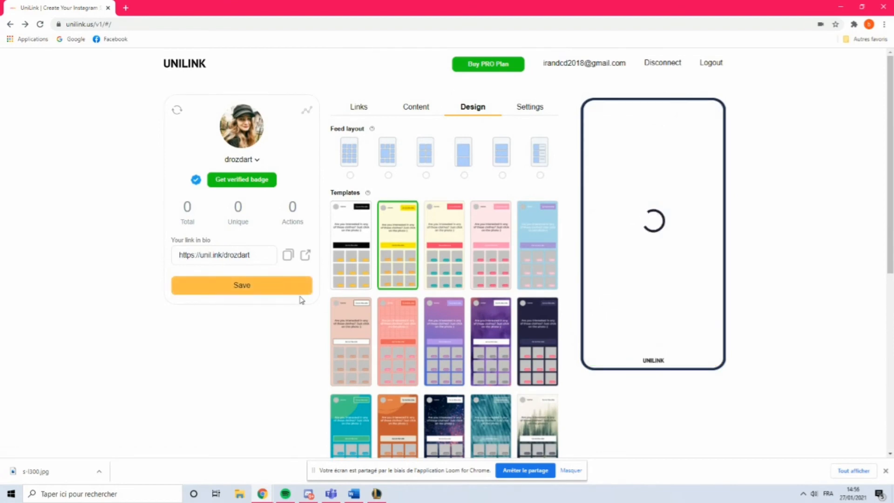